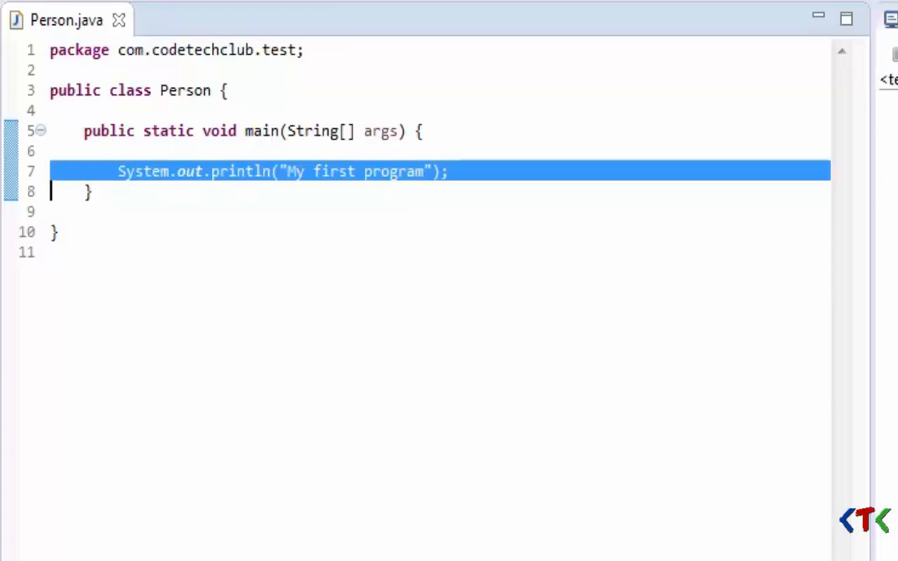
Delete the 'My first program' print line and declare Scanner reader = new Scanner(System.in)
key(Delete)
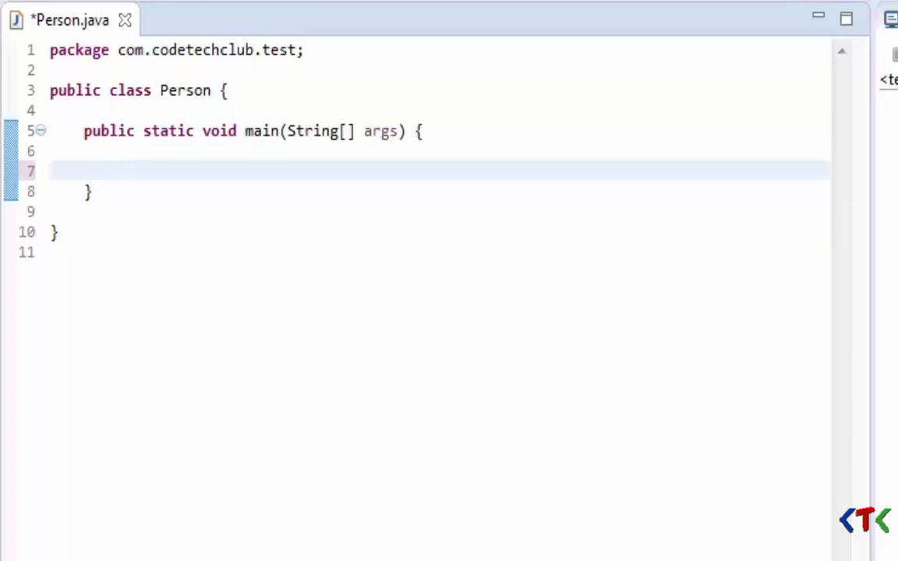
text(Scanner)
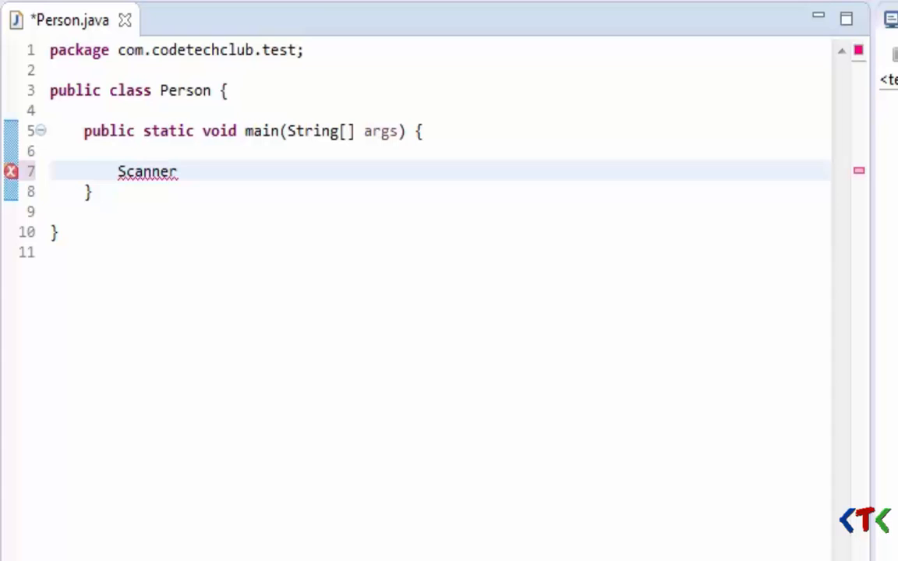
text(reader)
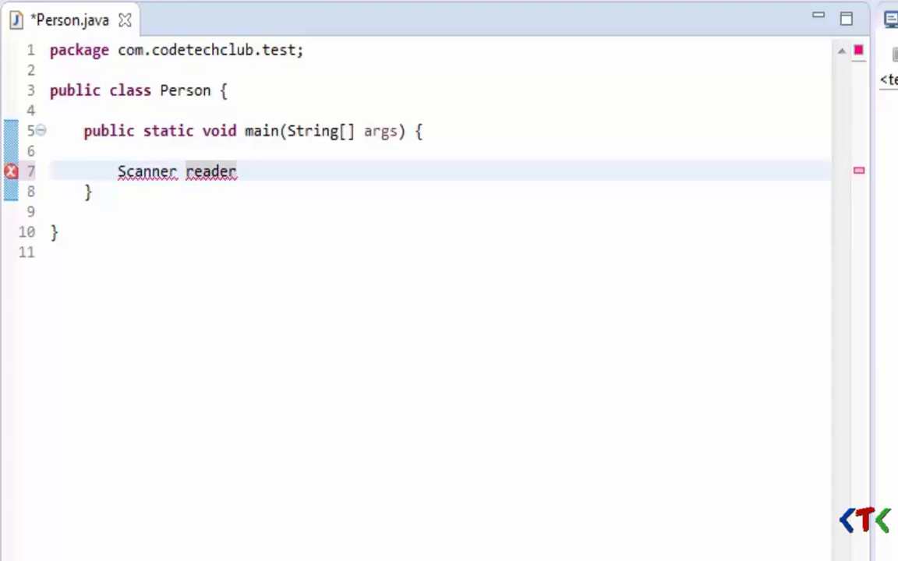
double_click(211, 172)
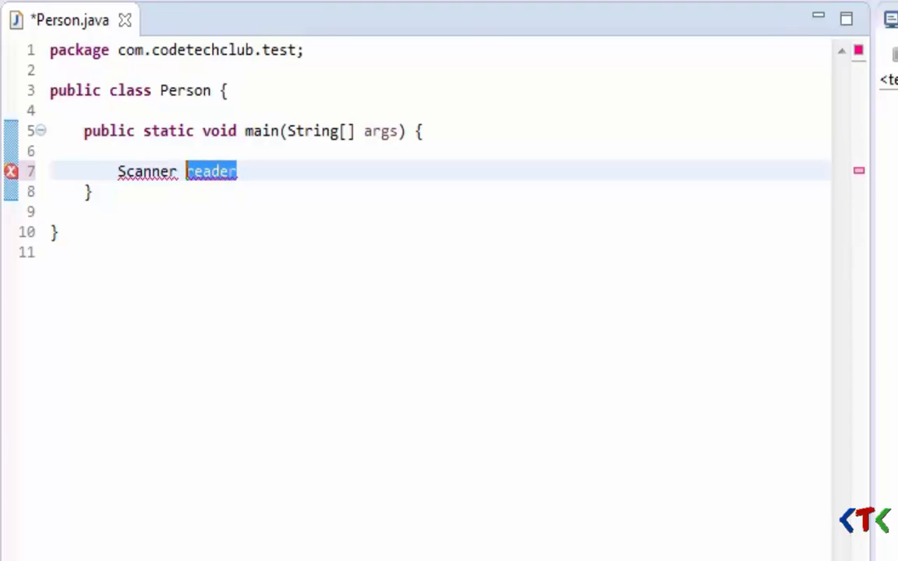
text(=)
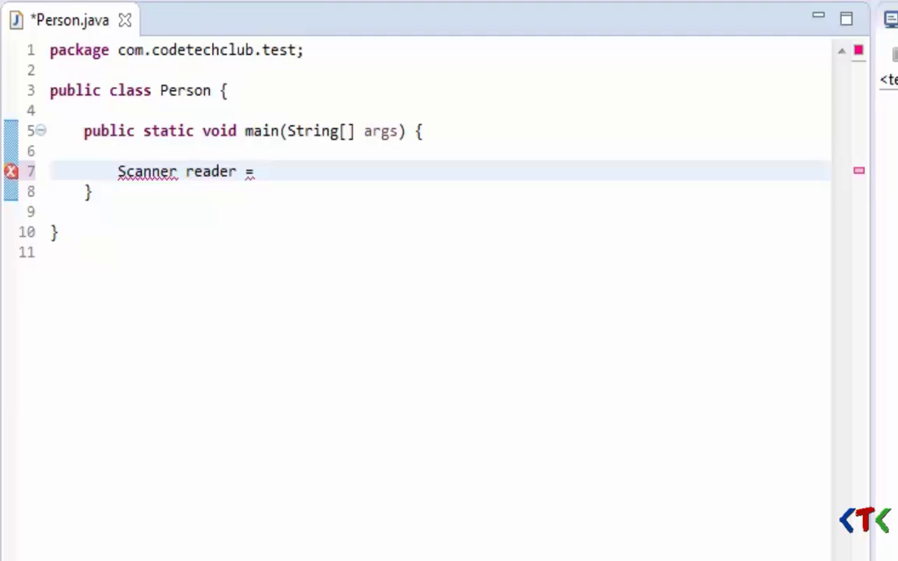
text(new)
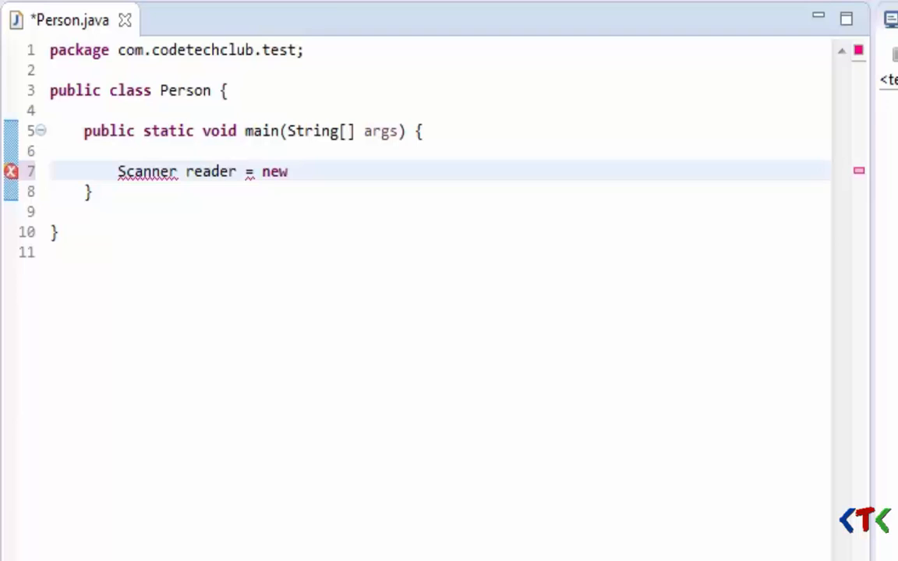
text(Scann)
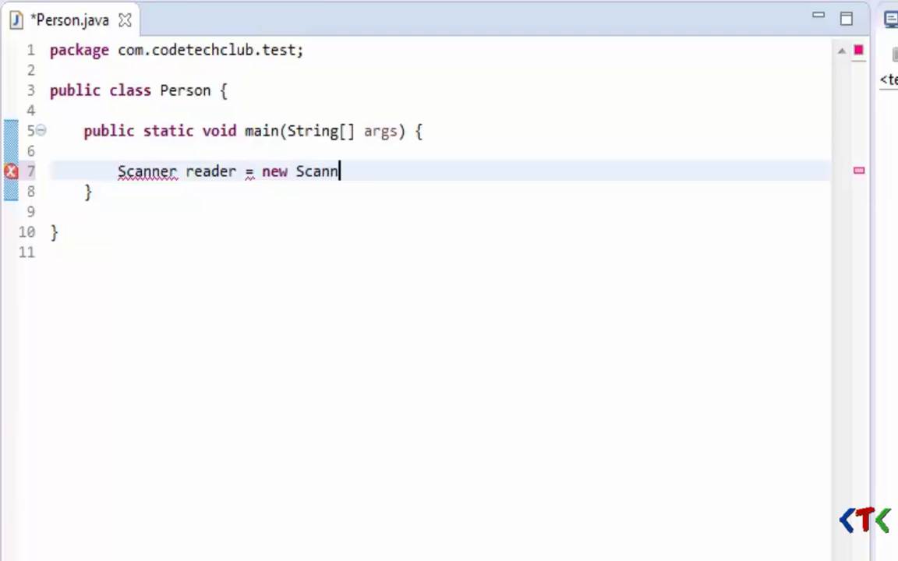
text(er())
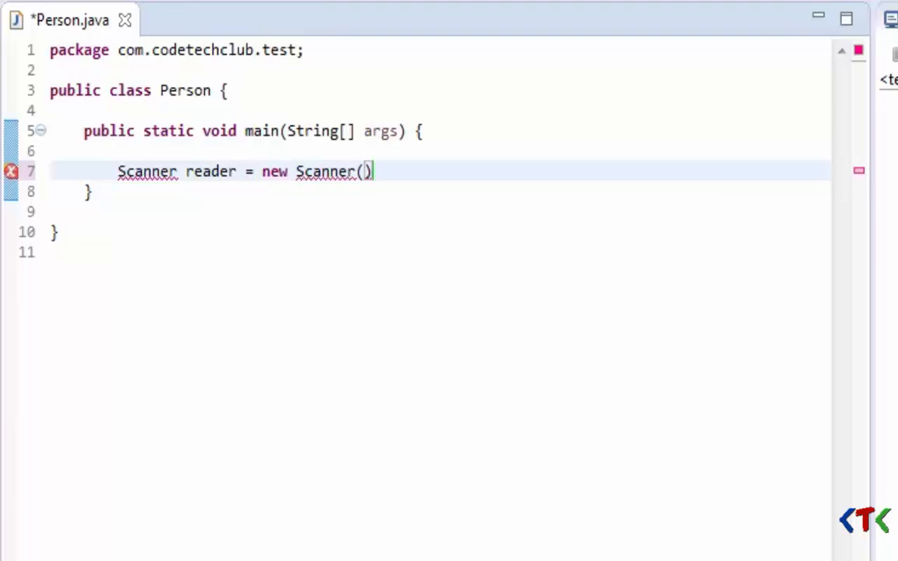
text(System.in)
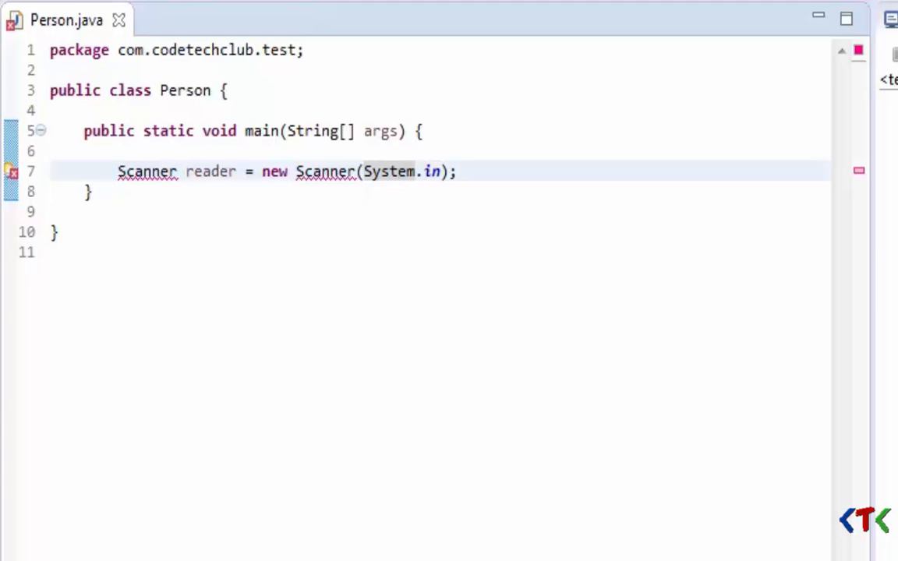
Add import java.util.Scanner; on line 2 above the Person class
click(146, 171)
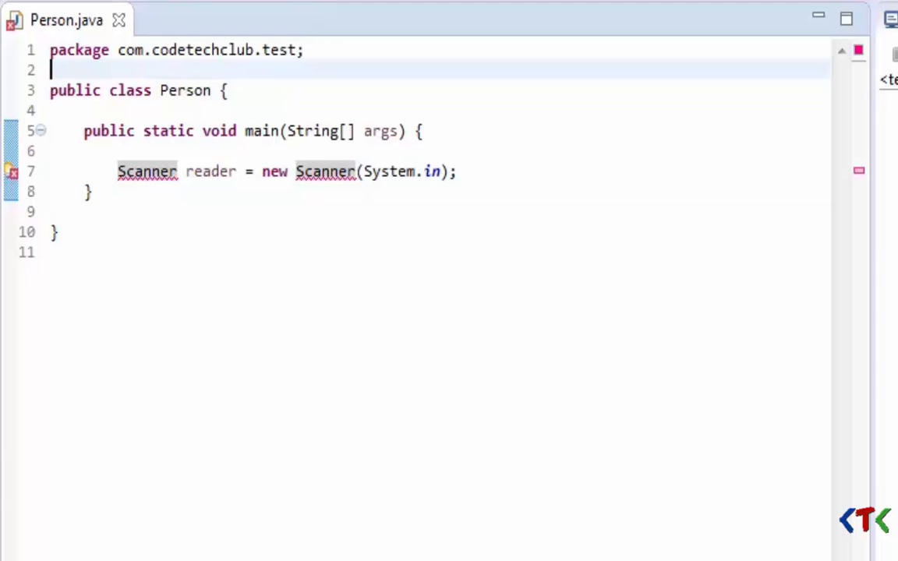
text(impor)
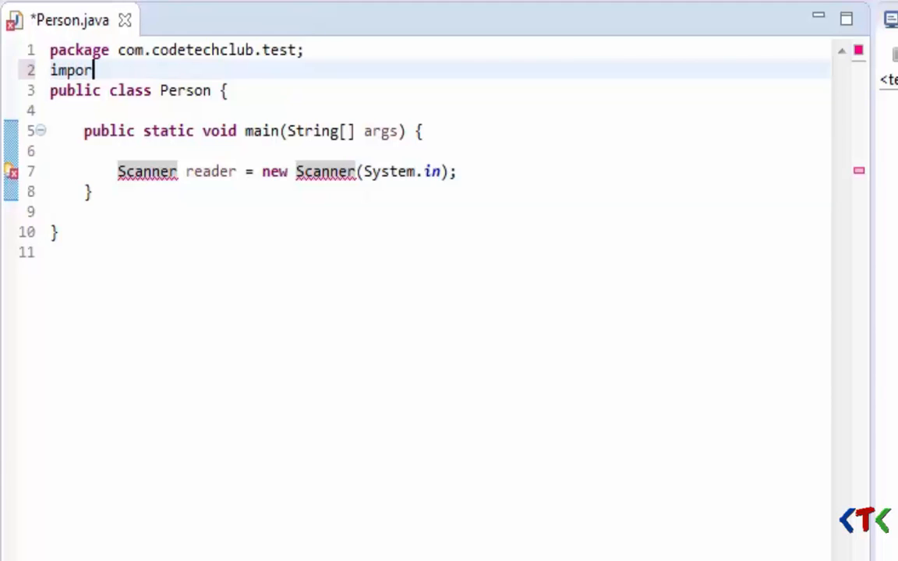
text(t)
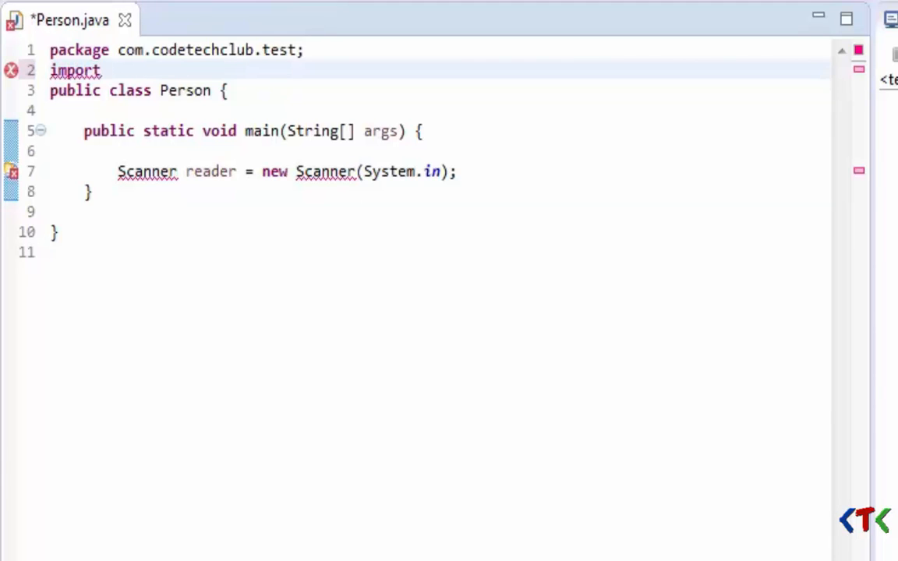
text(java)
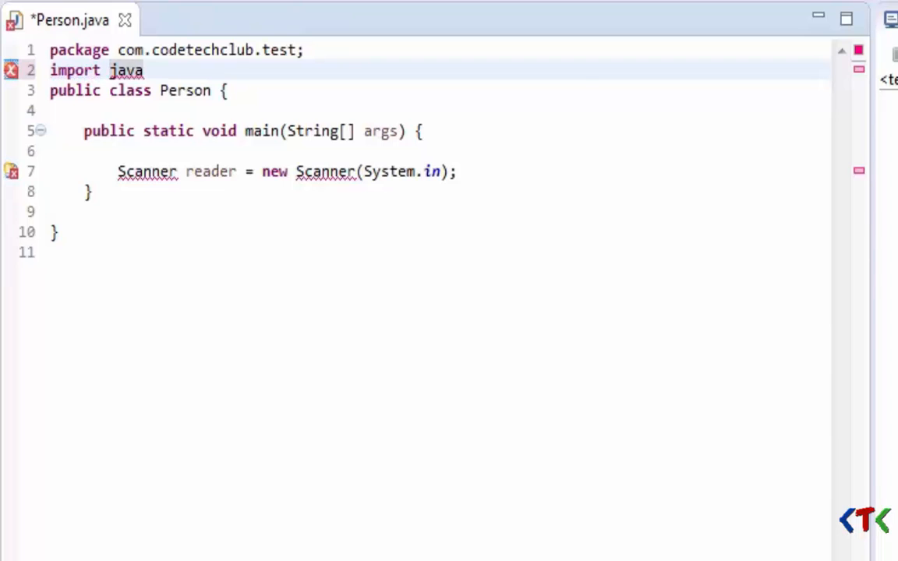
text(.util)
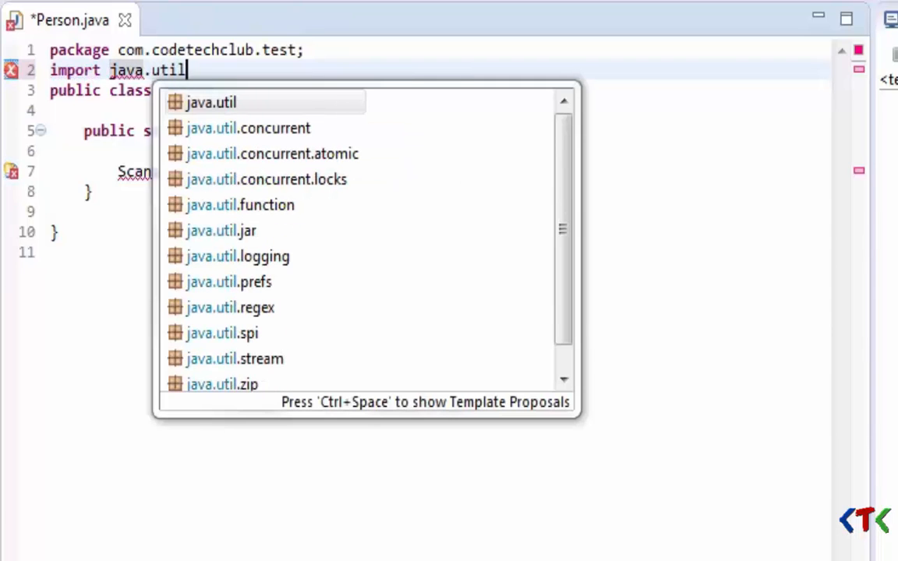
text(,Scanner;)
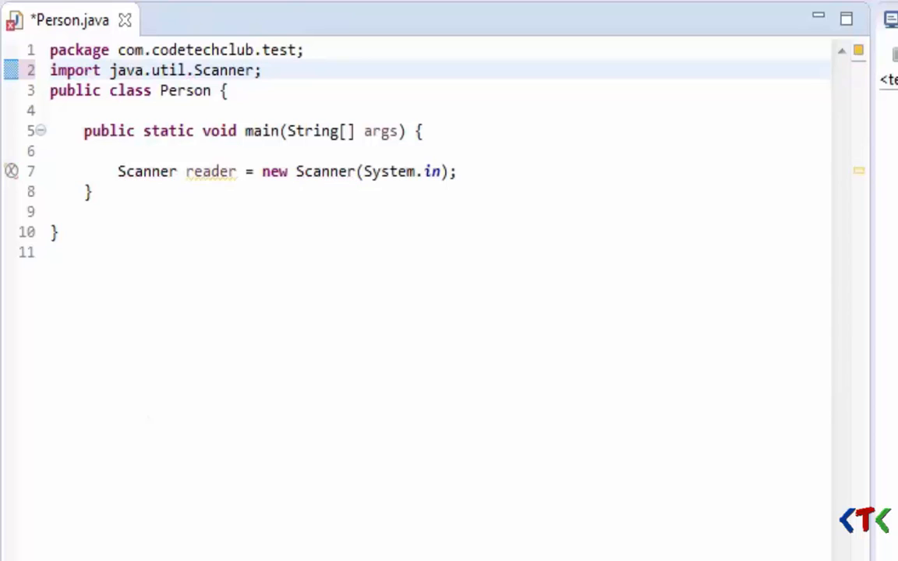
key(ctrl+s)
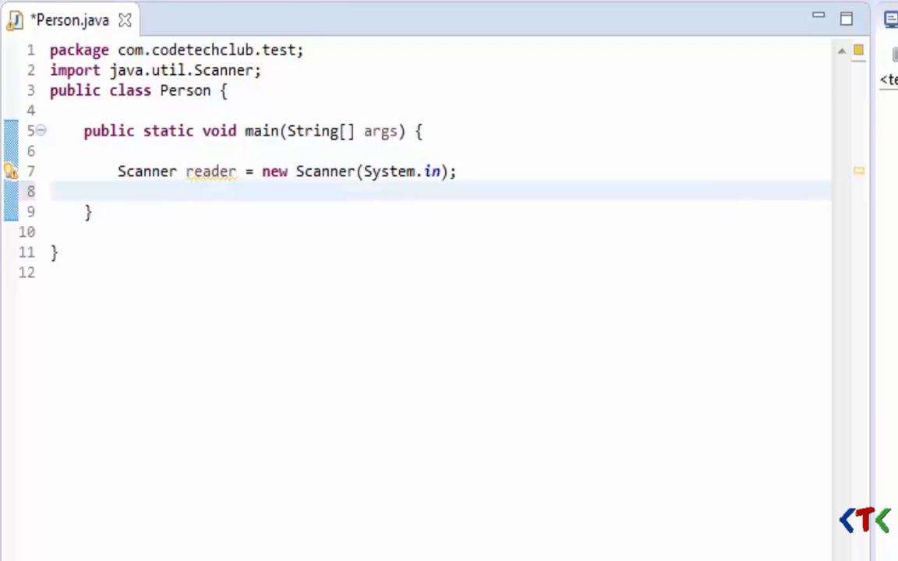
Add System.out.println("Enter Name"); after the Scanner declaration and save
double_click(210, 172)
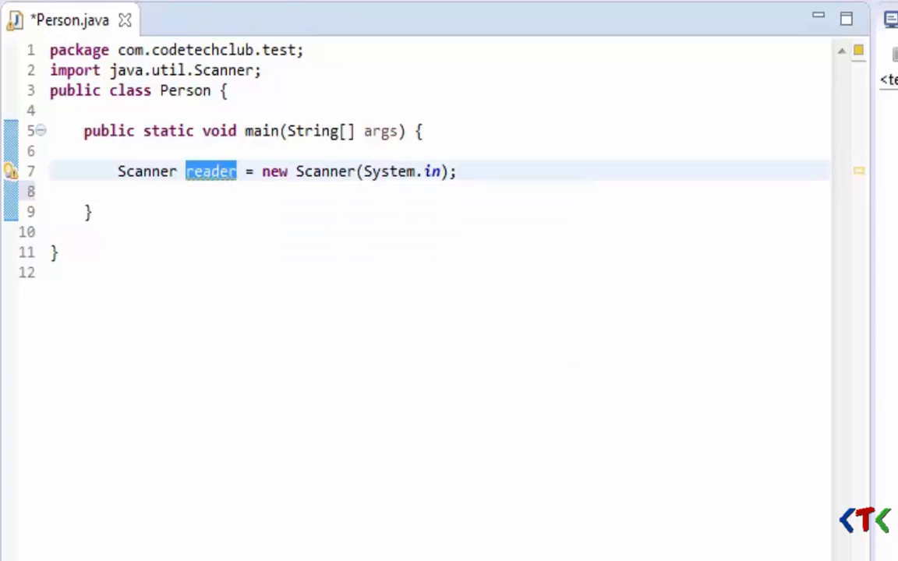
mouse_move(325, 171)
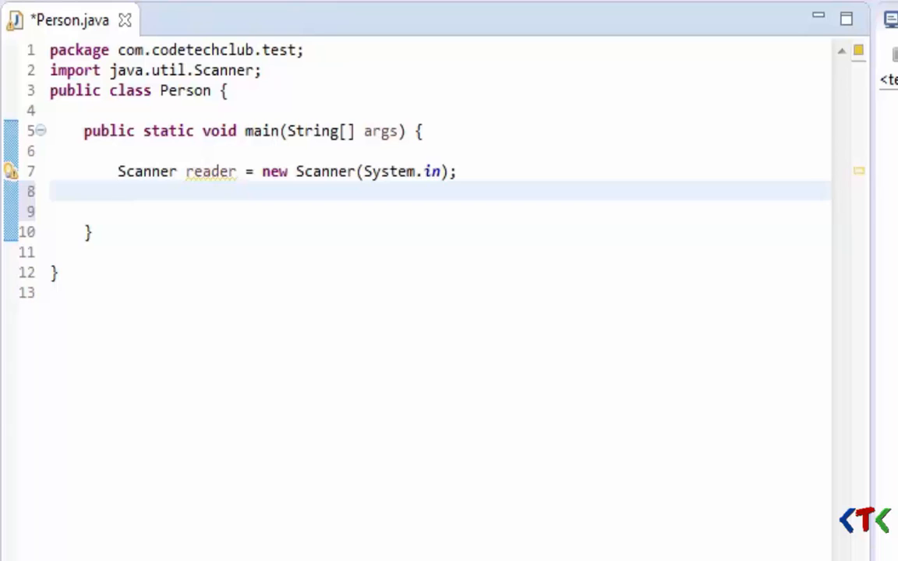
click(119, 191)
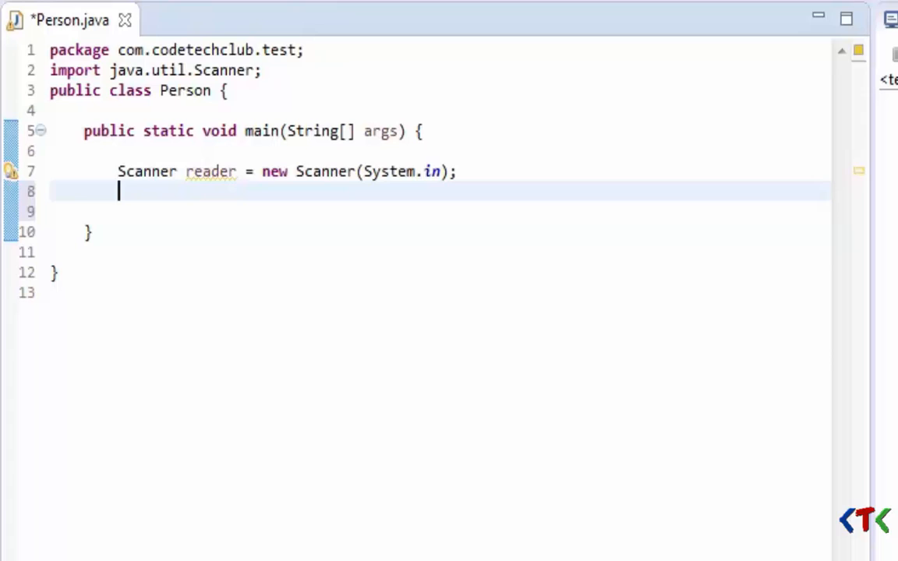
text(System.out.println();)
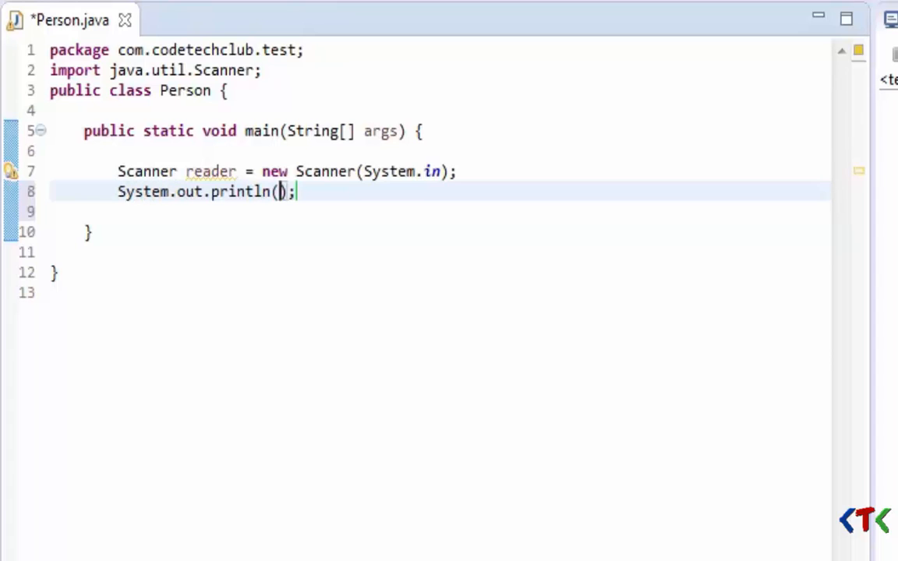
text("En)
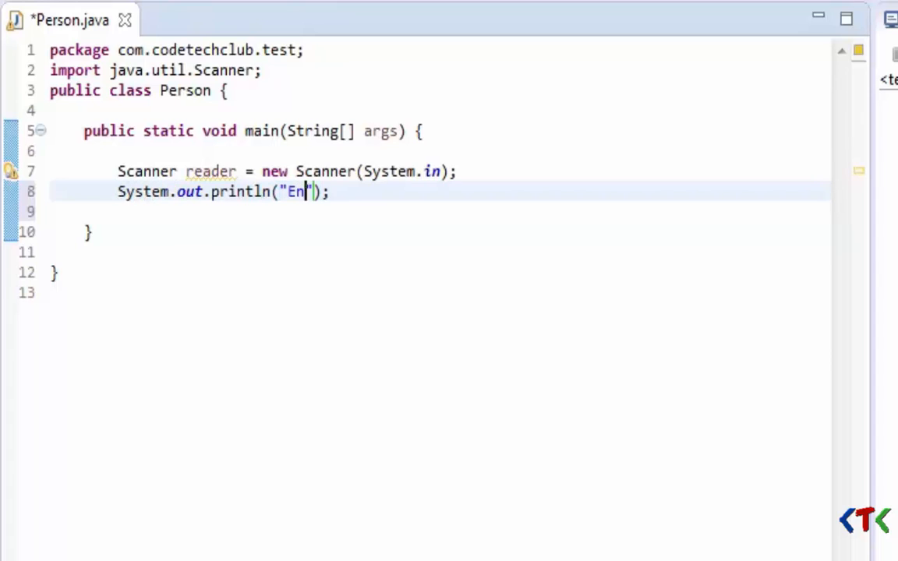
text(ter Name)
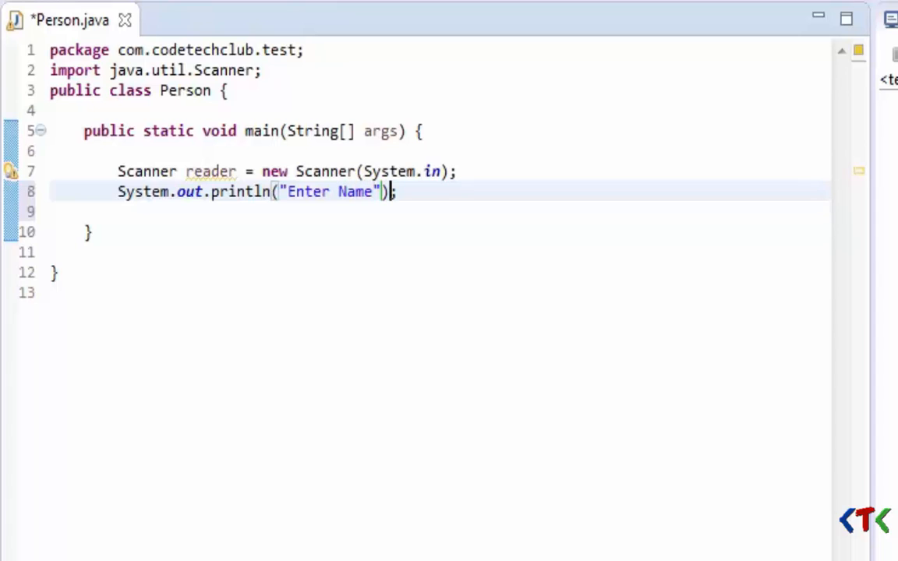
key(ctrl+s)
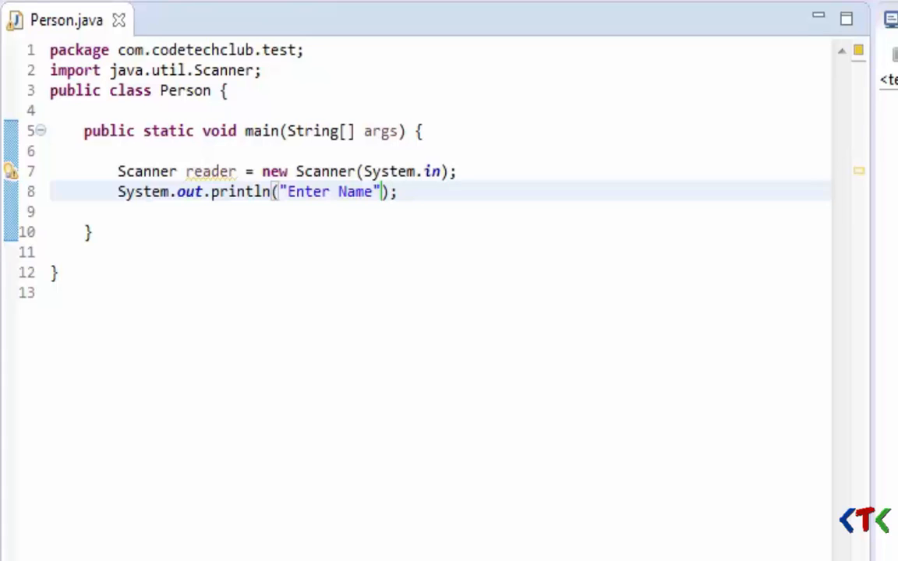
Declare String name, gender and int age, then begin assigning name from reader
click(459, 171)
text(Stri)
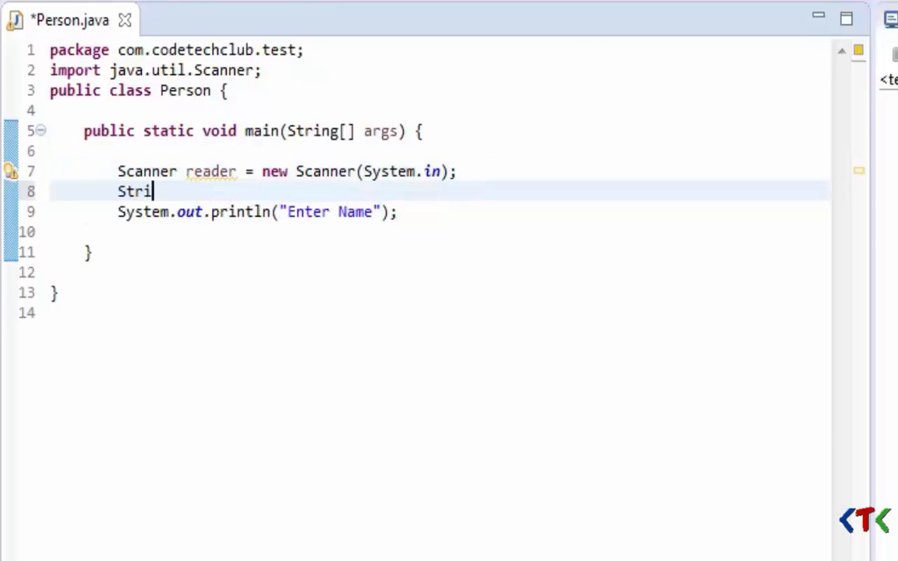
text(ng name)
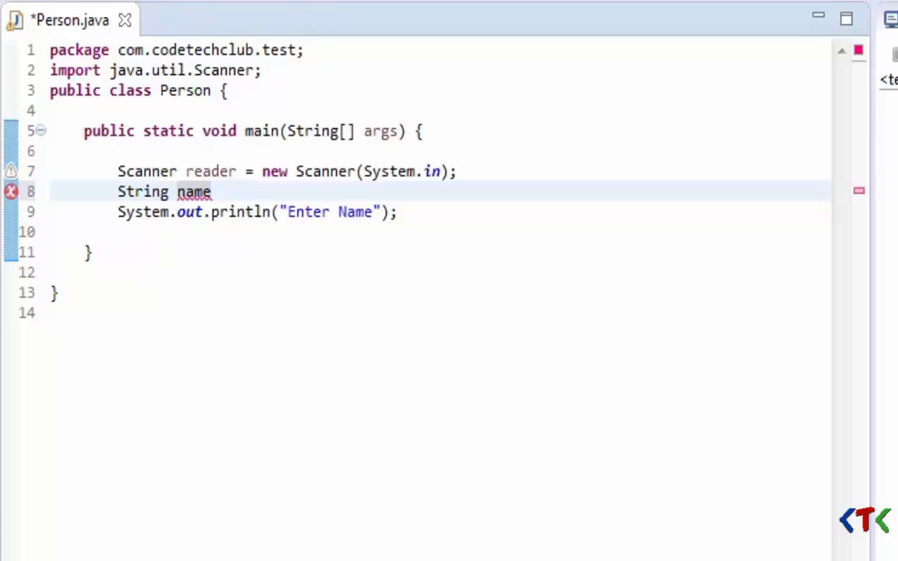
text(,)
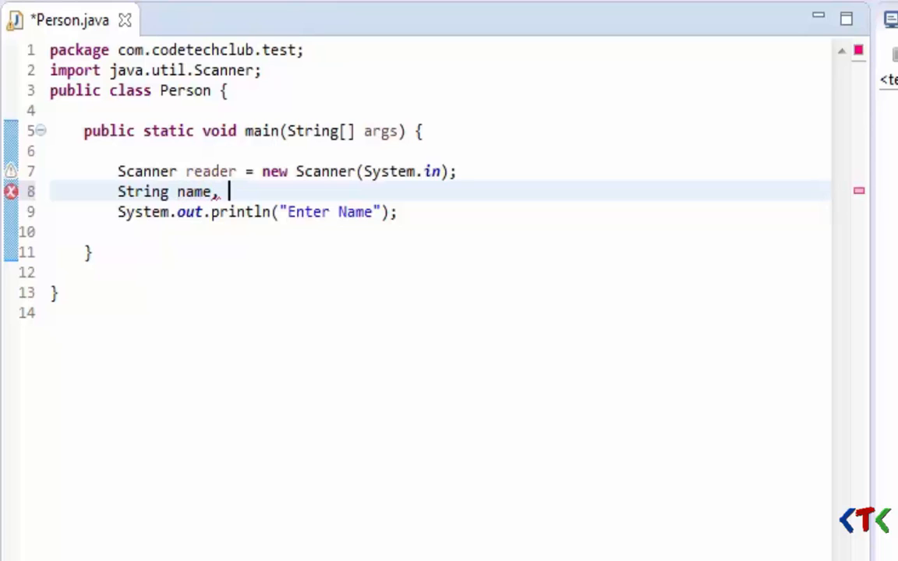
text(gender;)
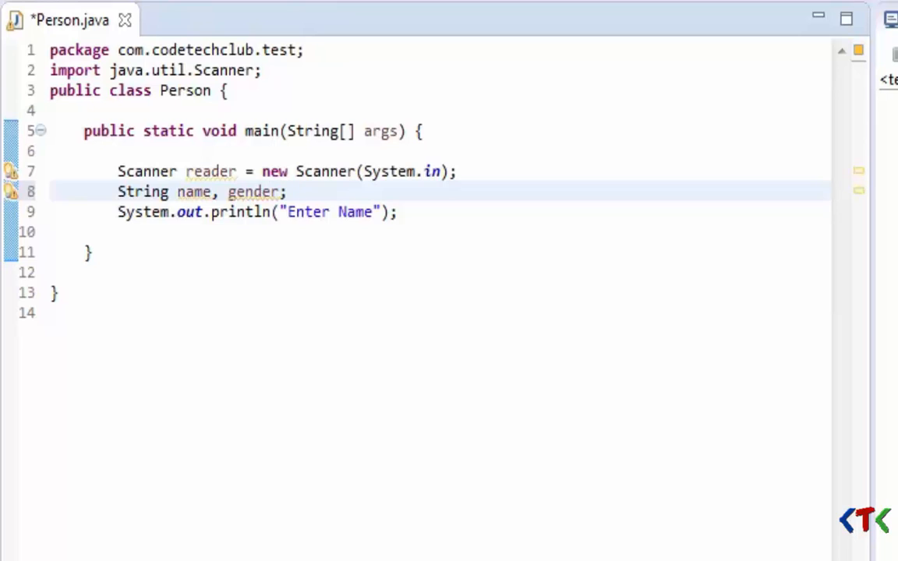
text(int)
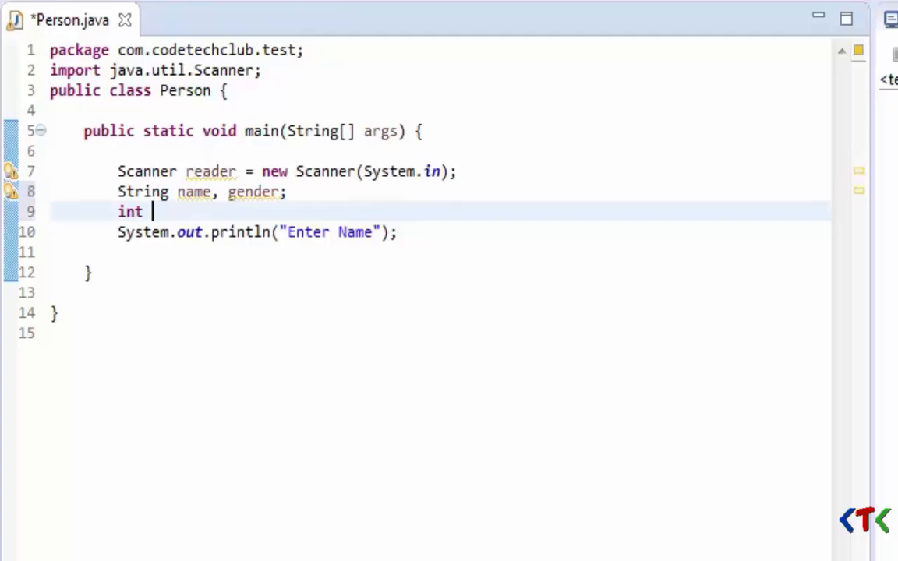
text(age;)
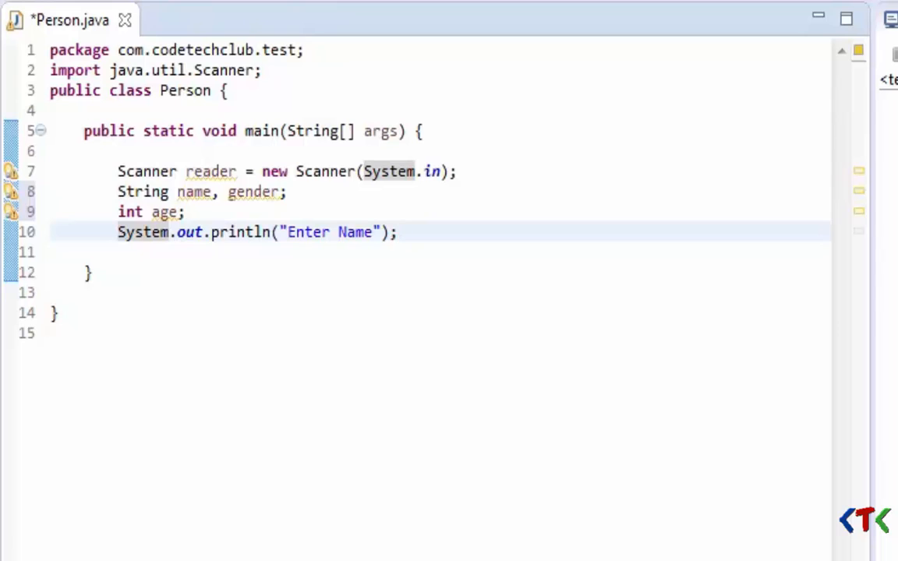
drag(306, 232, 397, 233)
text(name)
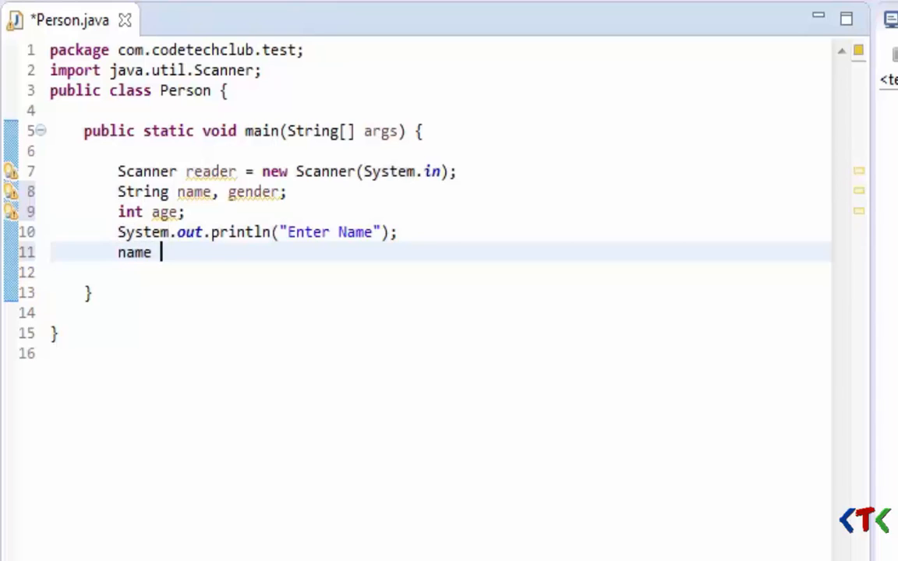
text(= reade)
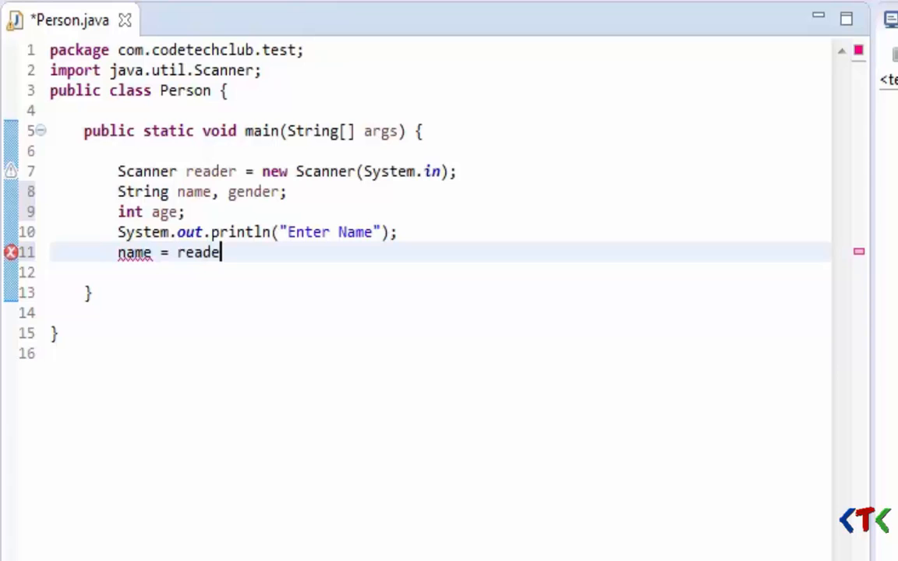
Complete the statement as name = reader.nextLine(); after the Enter Name prompt
text(r)
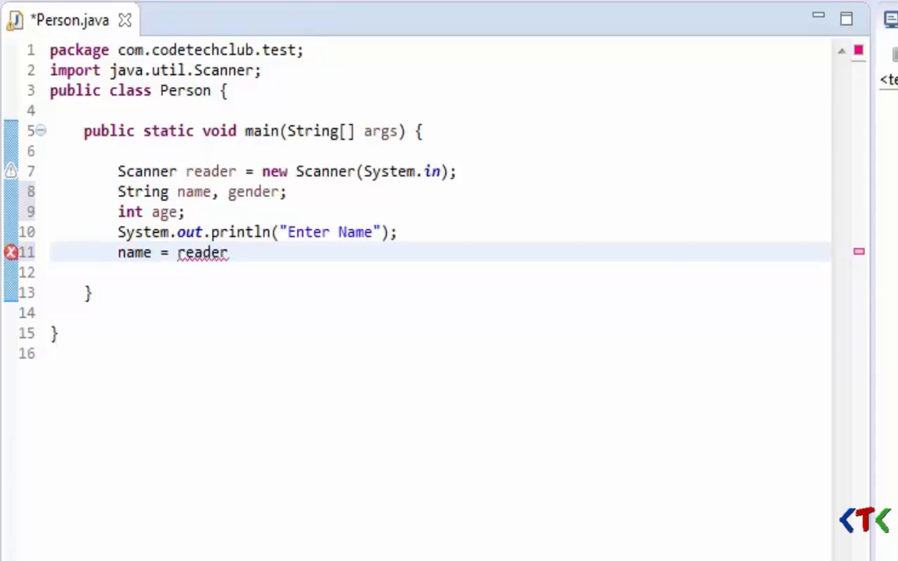
text(.nextLine()
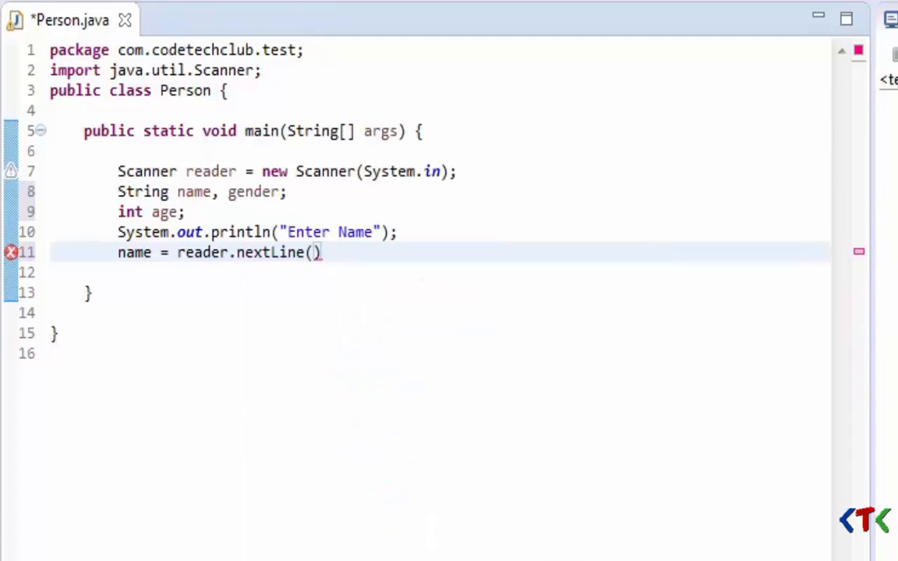
text(;)
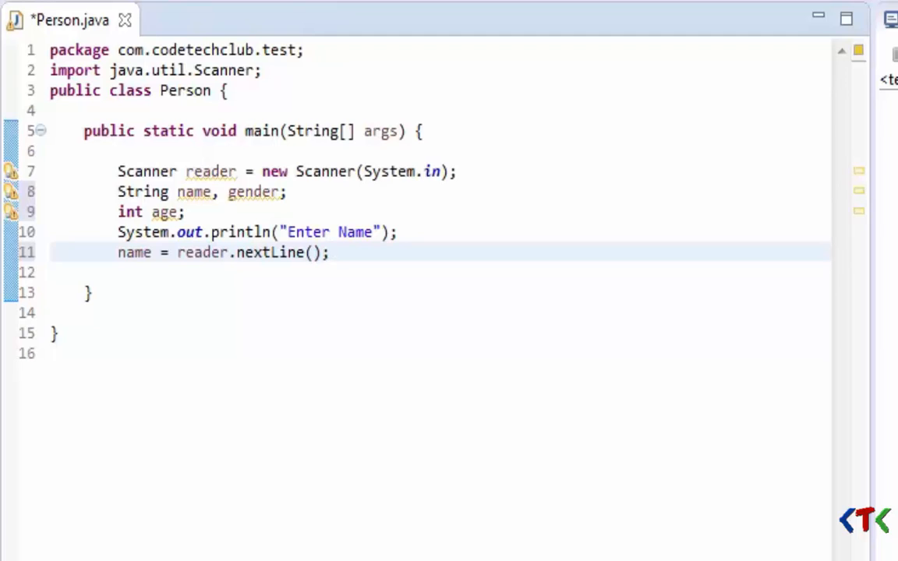
Duplicate the prompt and read lines as an Enter Gender prompt reading gender
double_click(134, 253)
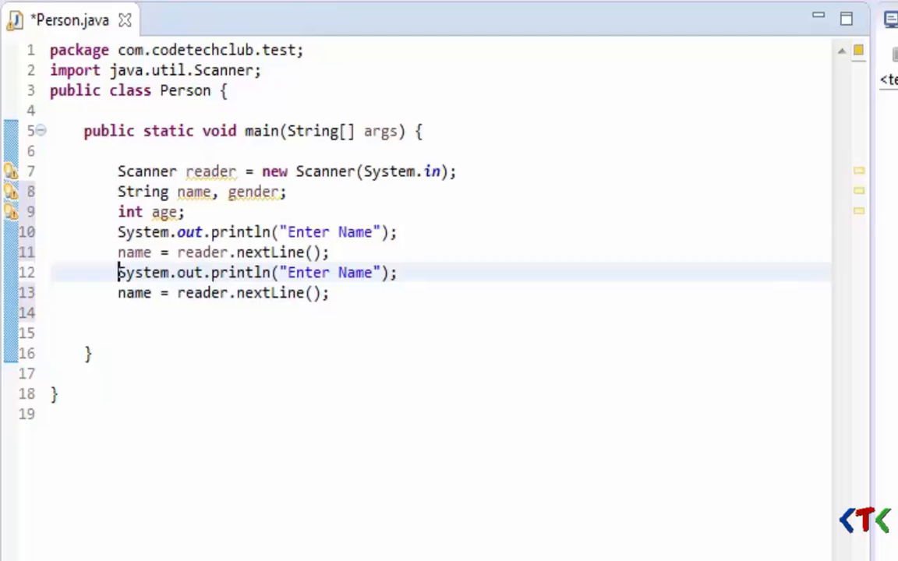
text(G)
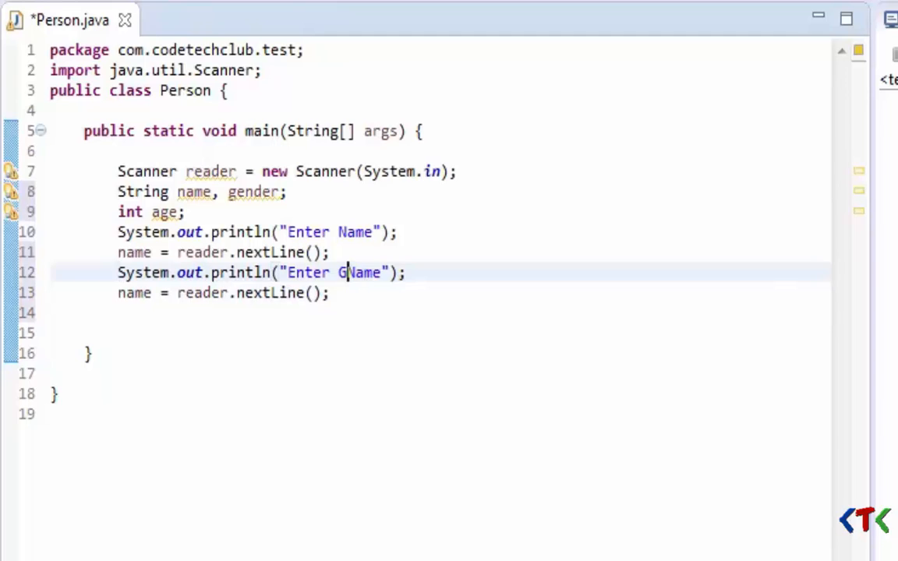
text(ender)
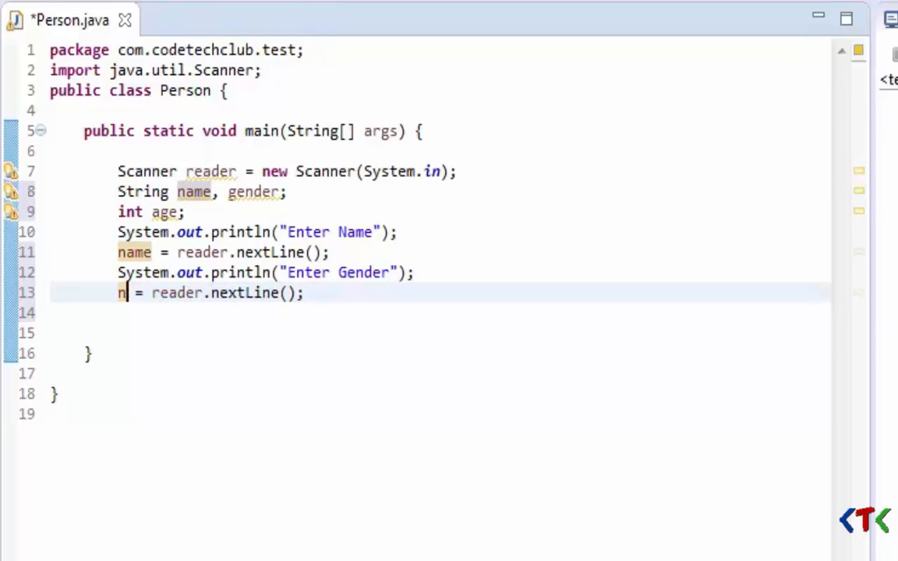
text(ender)
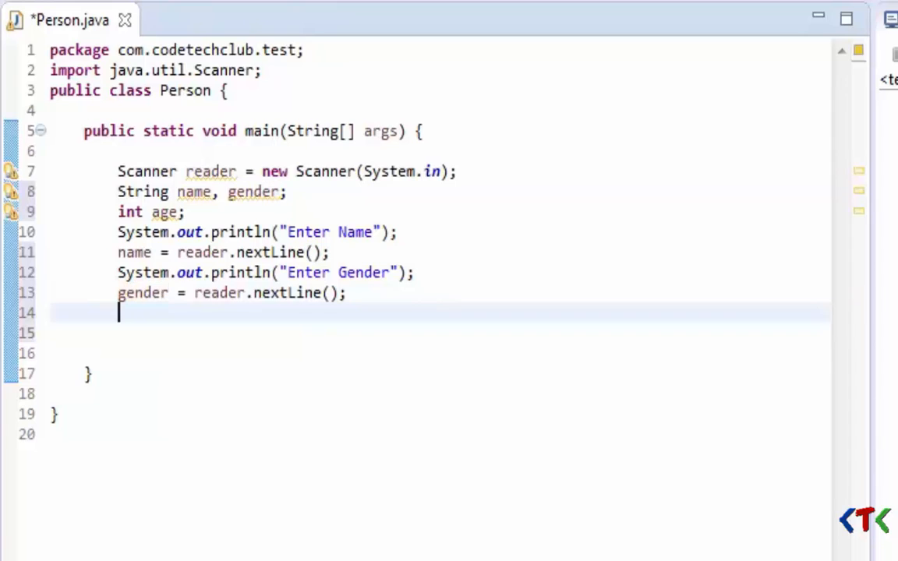
Add an Enter age prompt reading age with reader.nextInt(), and save
text(System.out.println("Enter Name");)
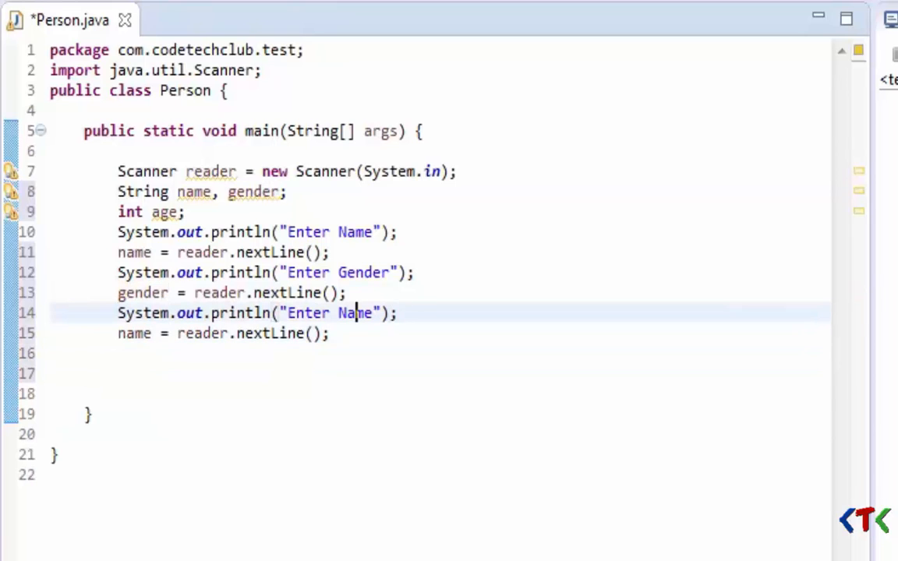
text(age)
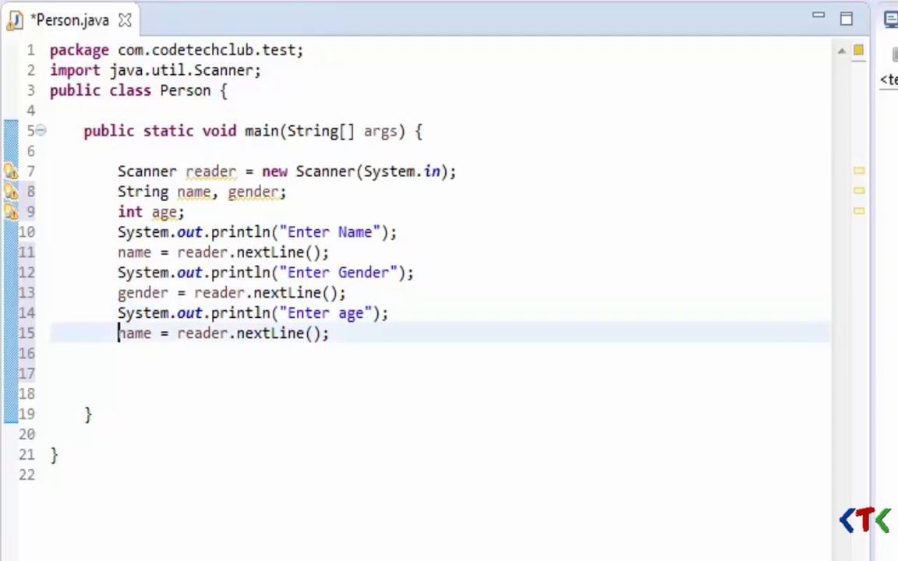
text(age)
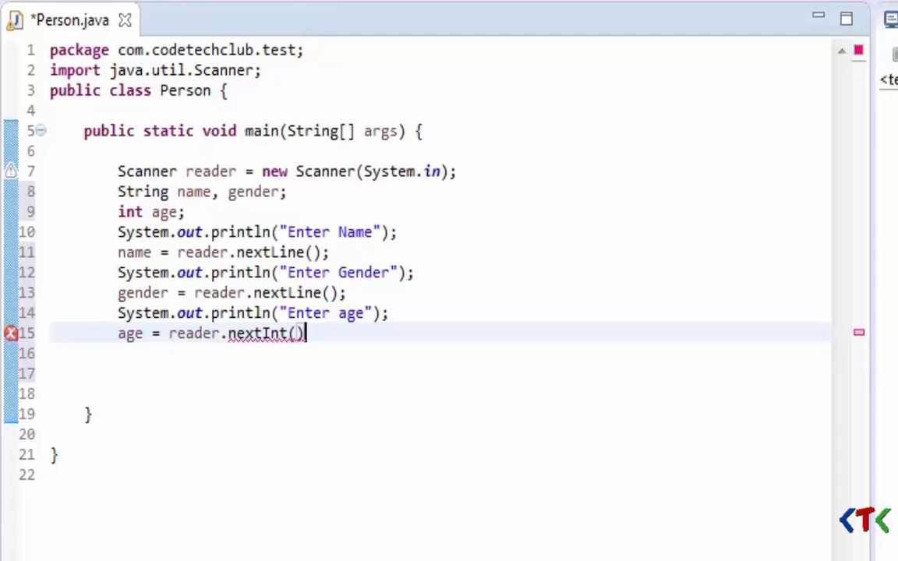
text(;)
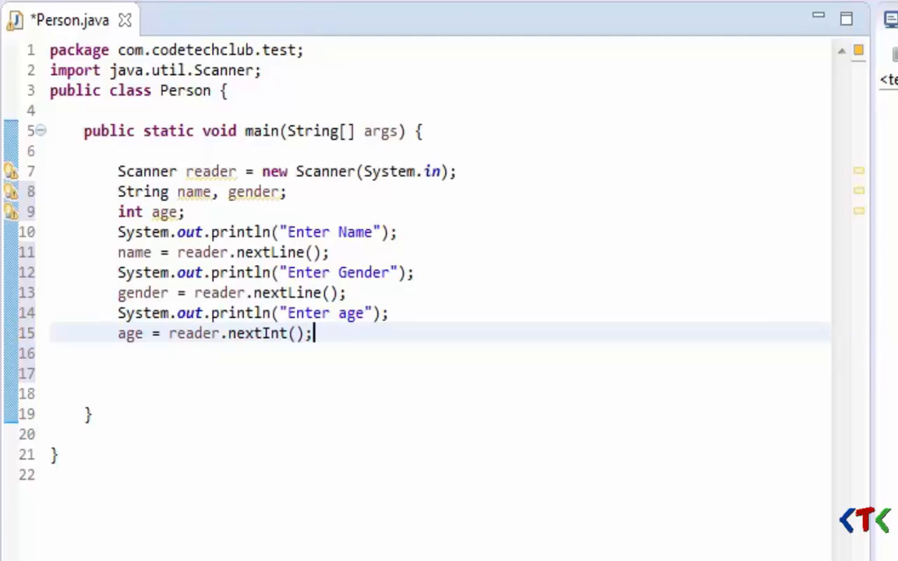
key(ctrl+s)
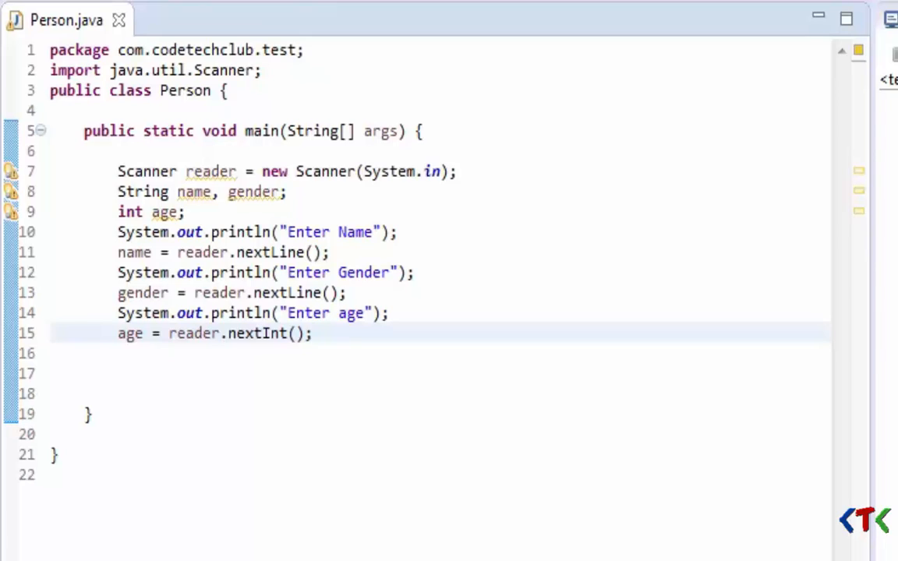
click(310, 334)
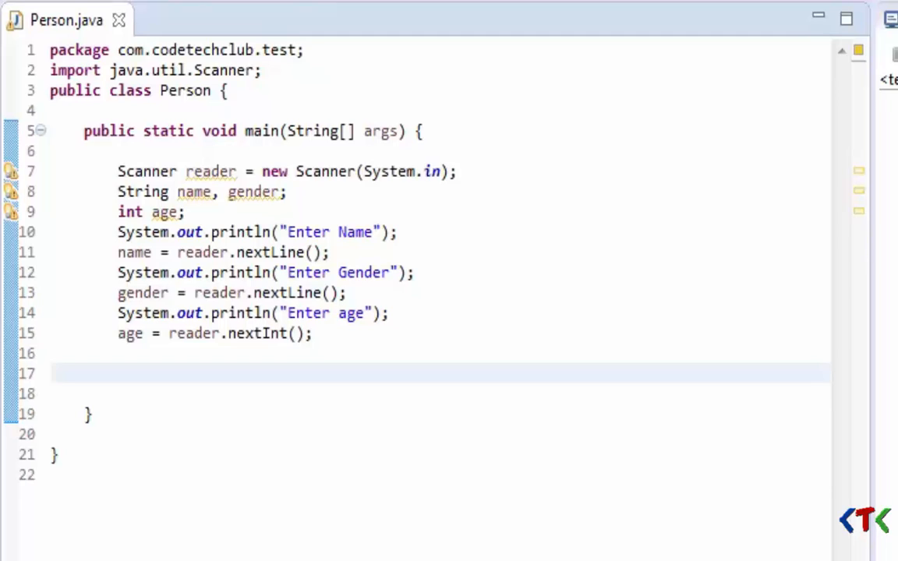
Add println lines printing the Name: and Gender: labels with their values
text(syso)
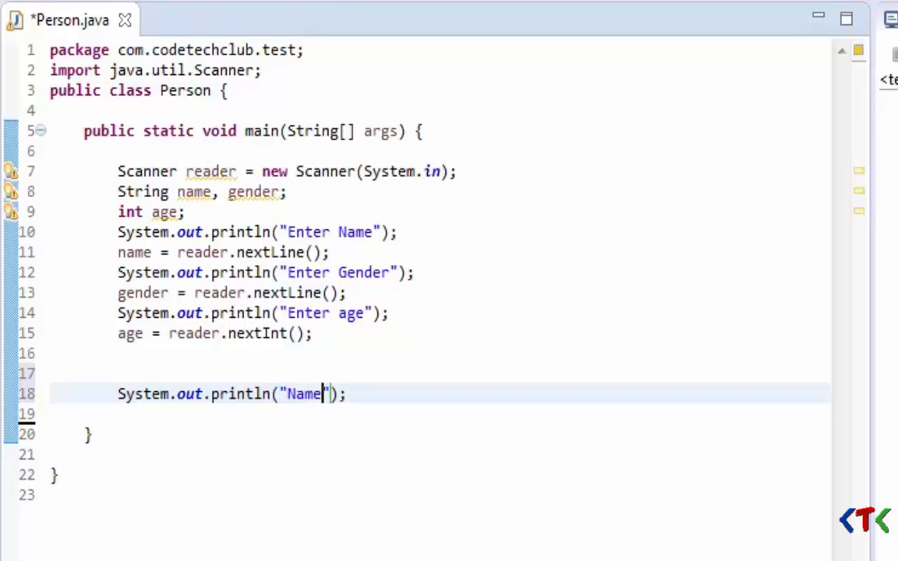
text(:)
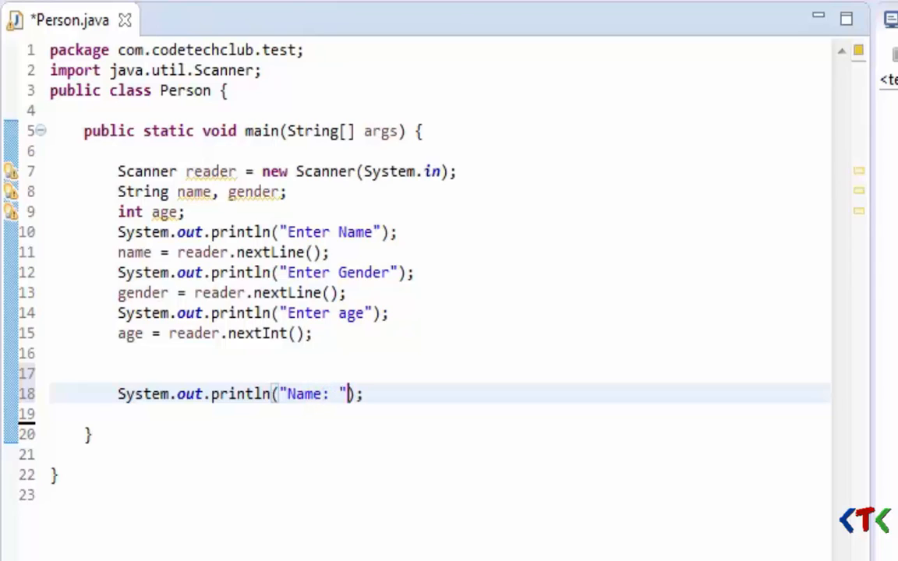
text(+)
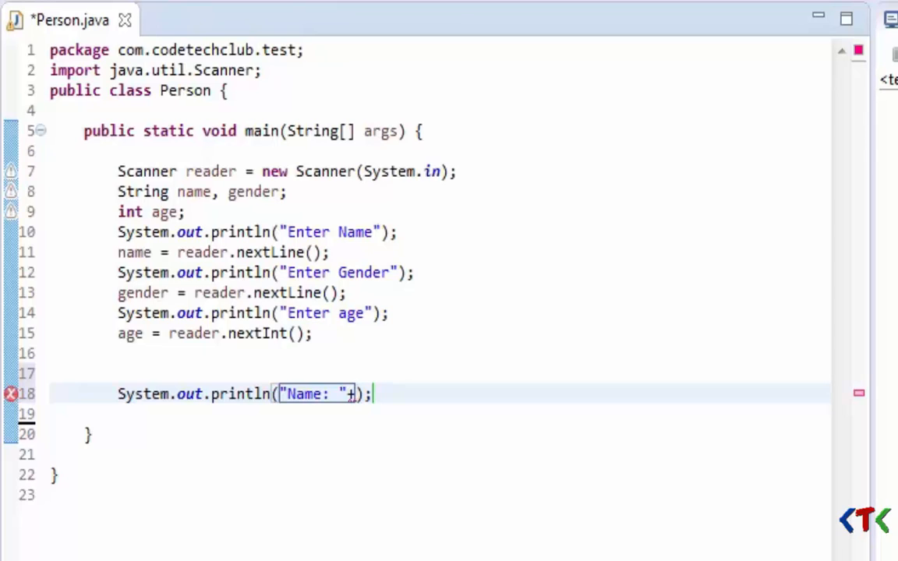
text(nam)
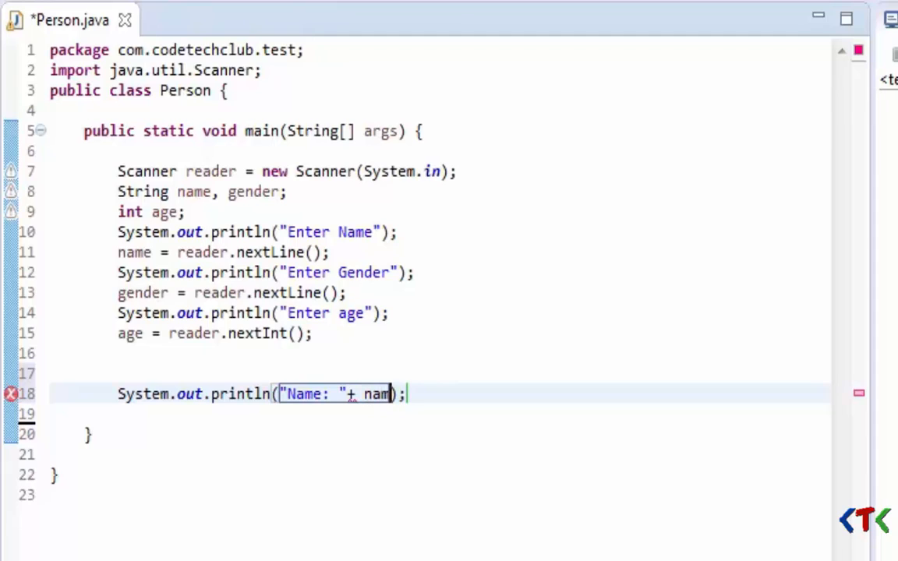
text(e)
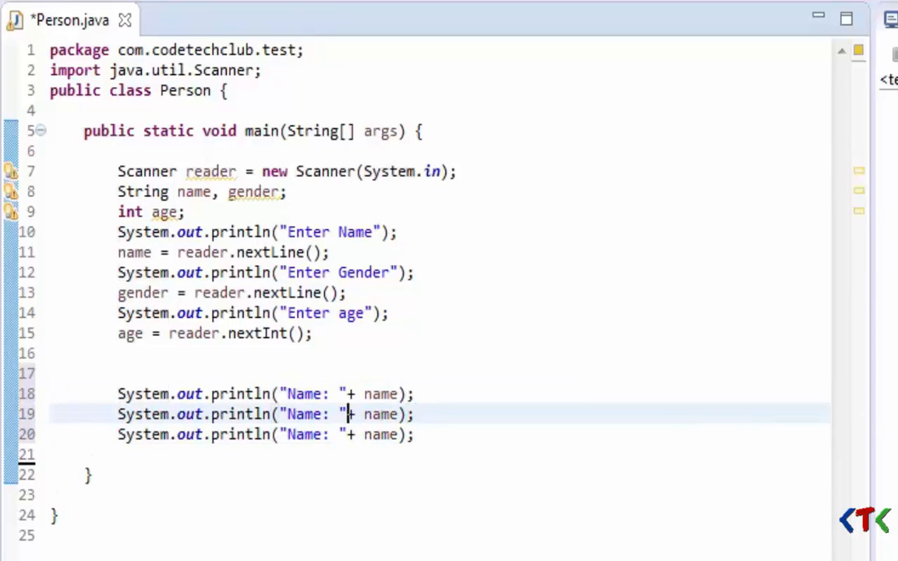
text(G)
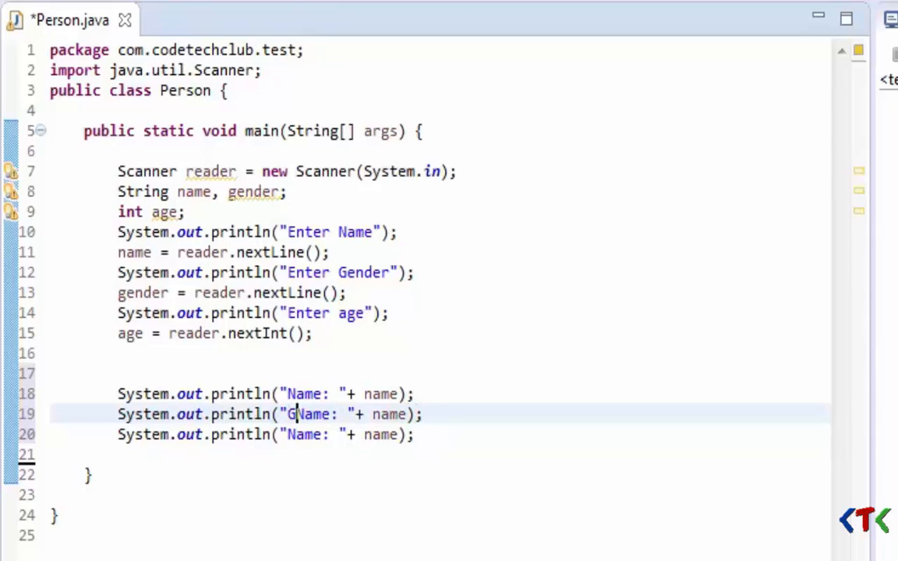
text(ender)
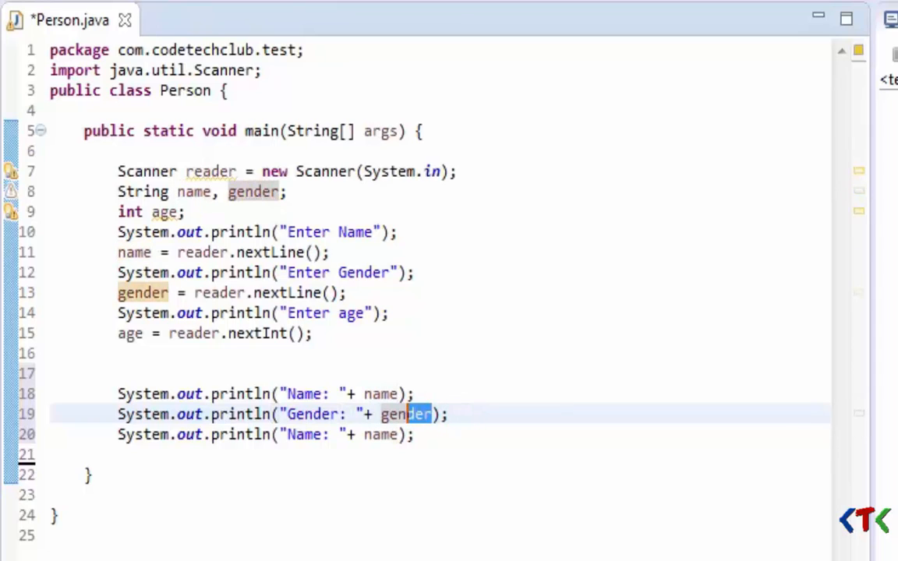
Add an Age: print line for age and run the Person program
double_click(406, 414)
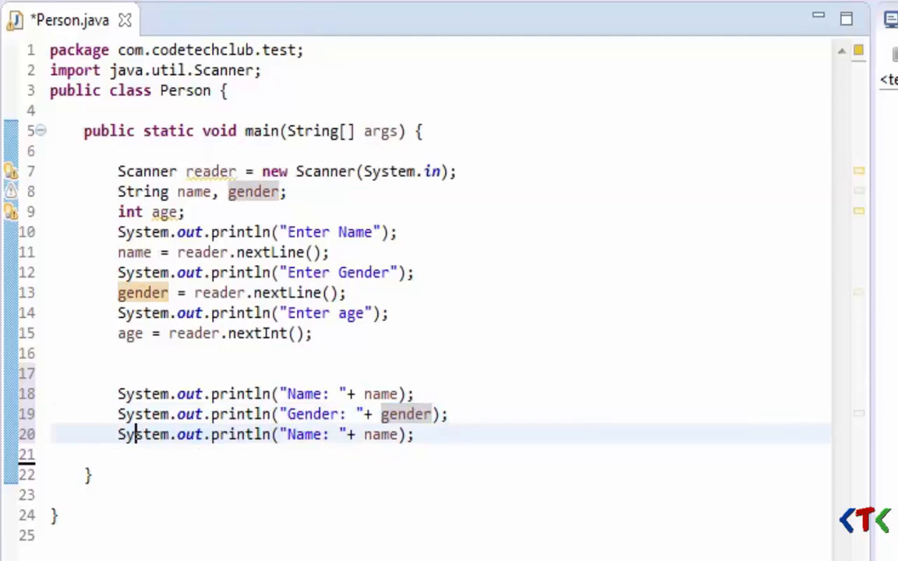
text(Ag)
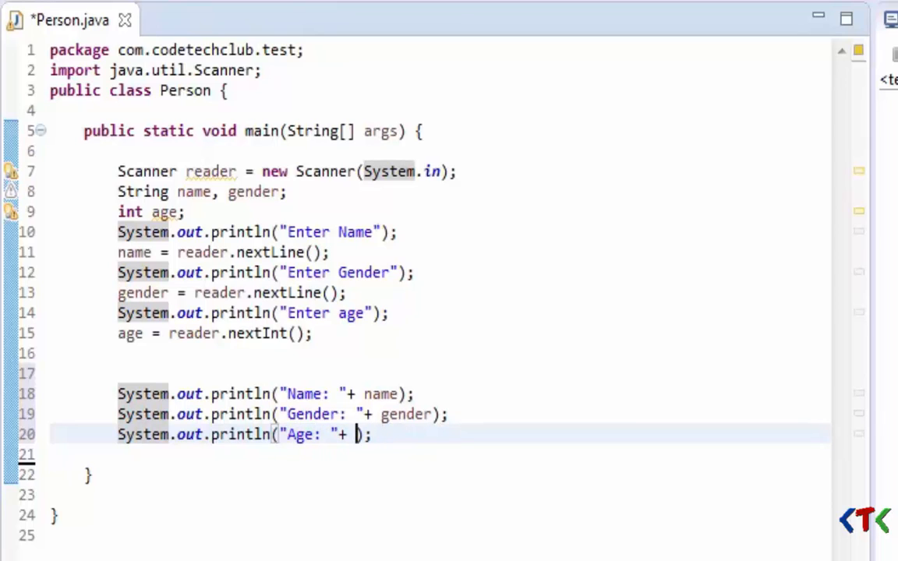
text(age)
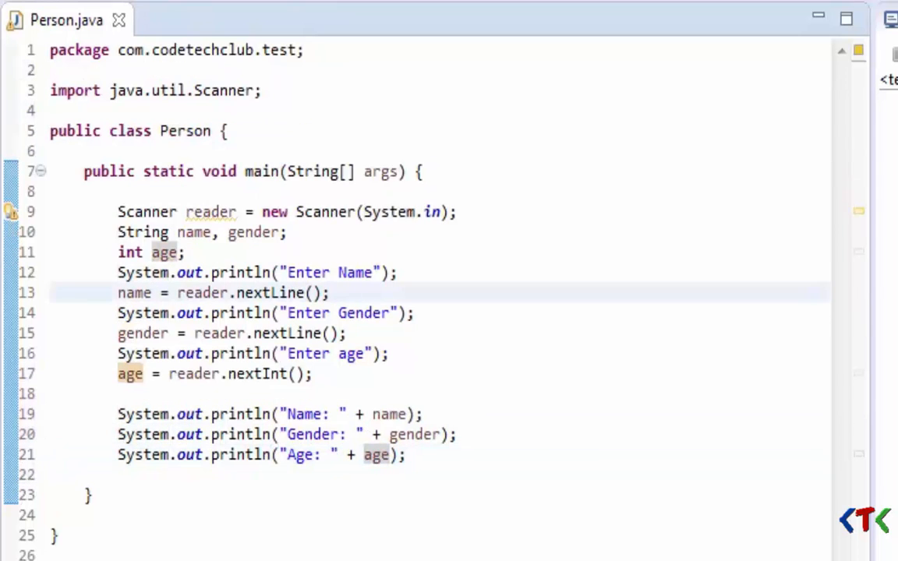
click(331, 292)
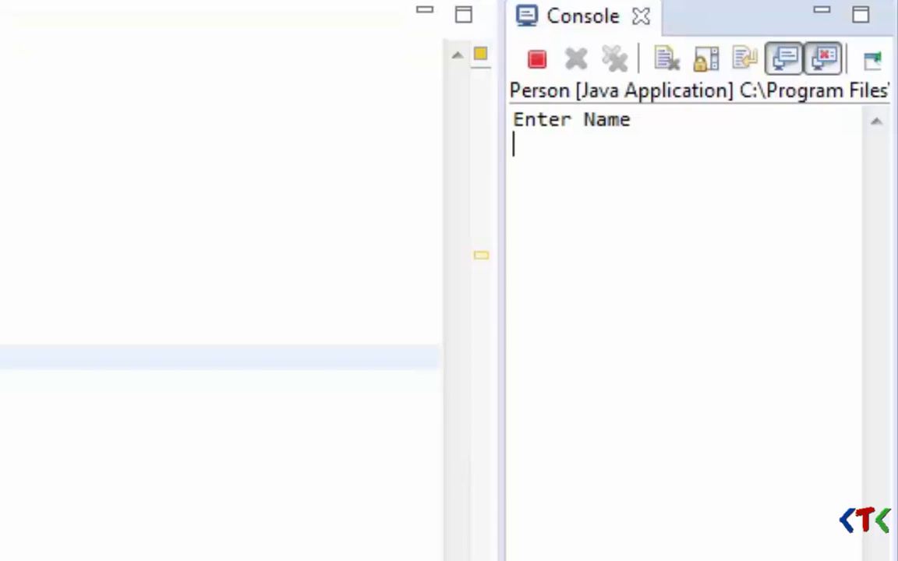
Enter James Gosling as name, Male as gender and 61 as age in the Console
text(Jm)
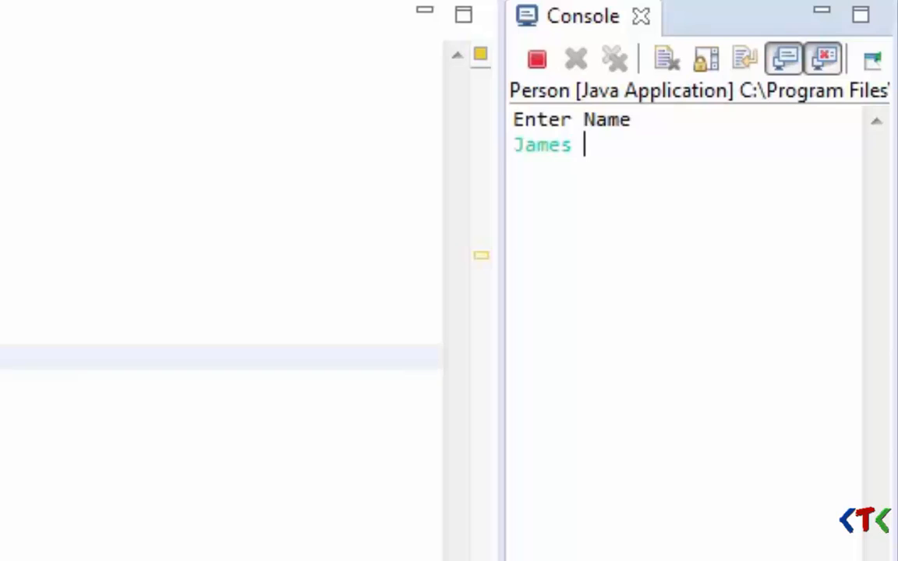
text(Gosling)
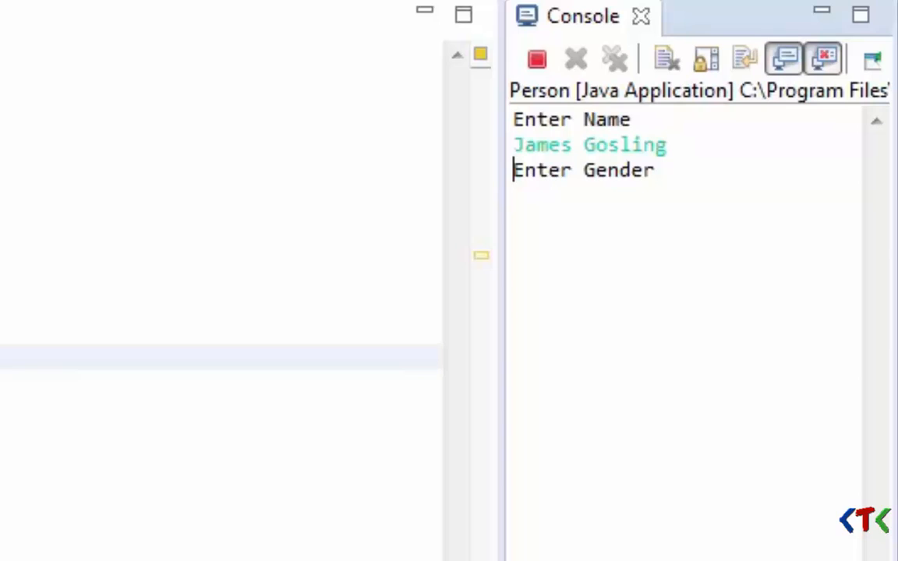
text(Male)
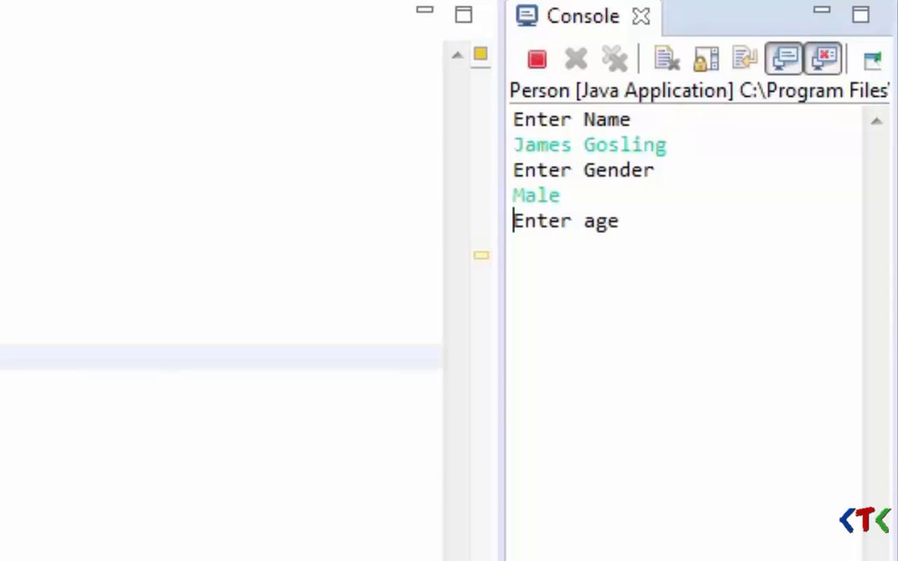
text(6)
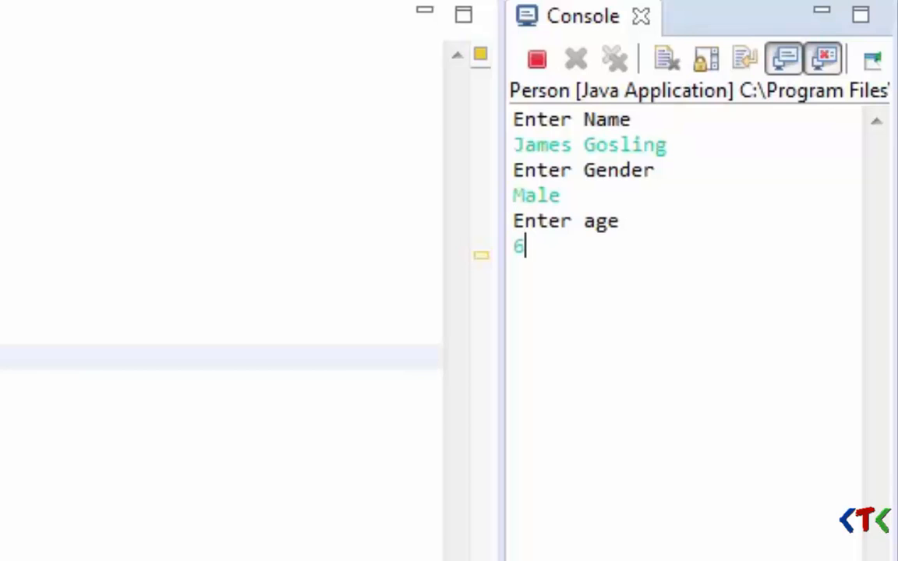
text(1)
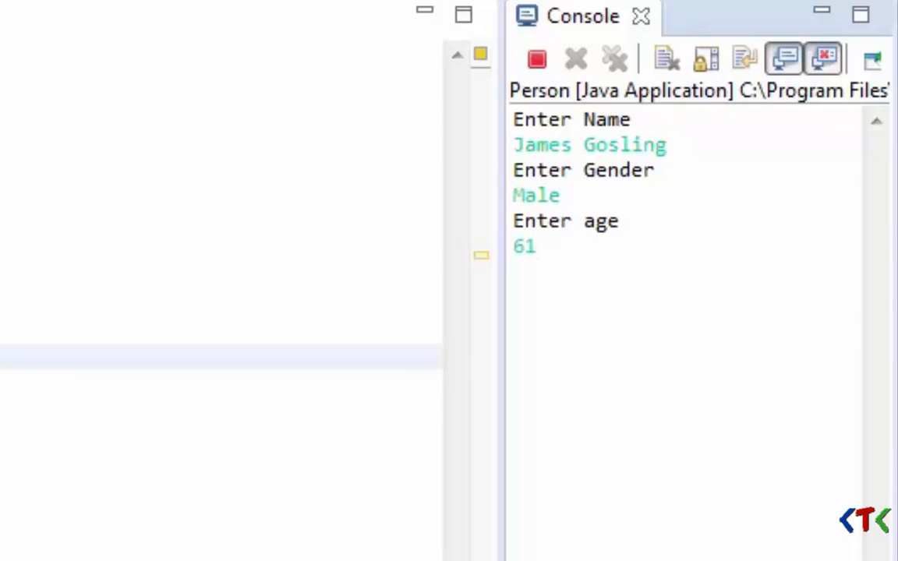